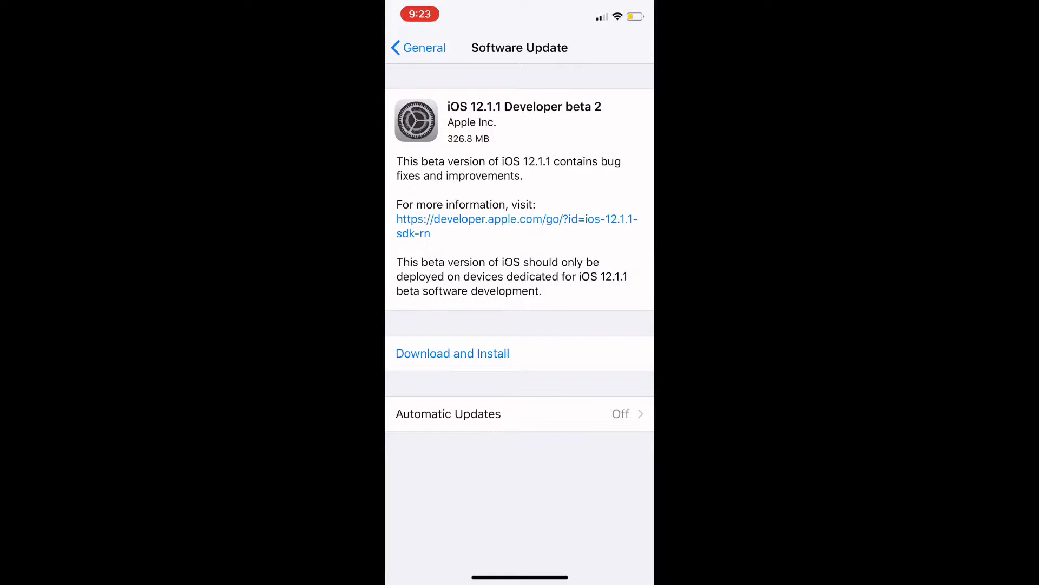
- Start Download and Install for iOS 12.1.1 Developer beta 2 and confirm with the passcode
click(452, 353)
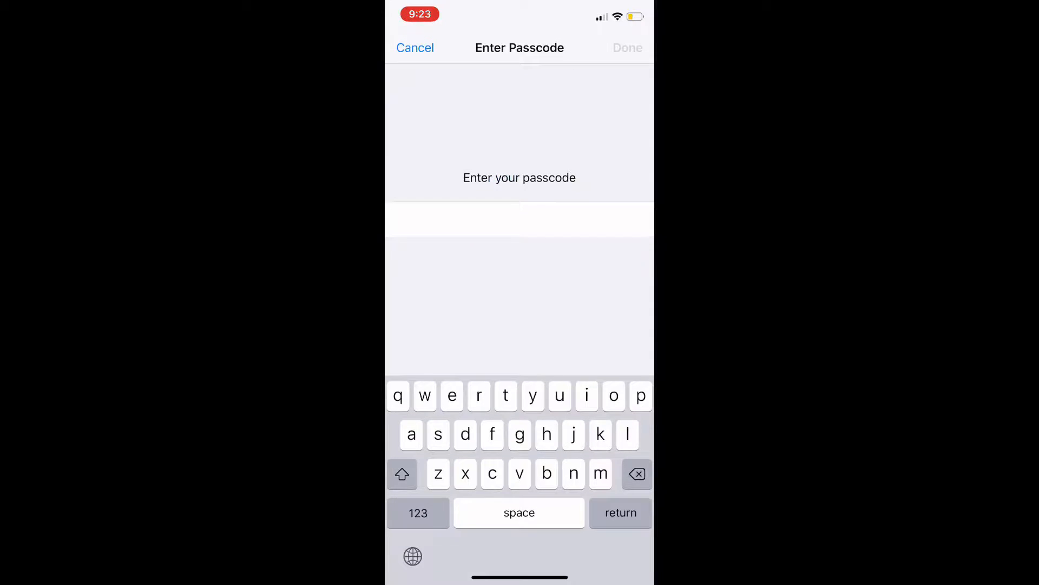
text(1)
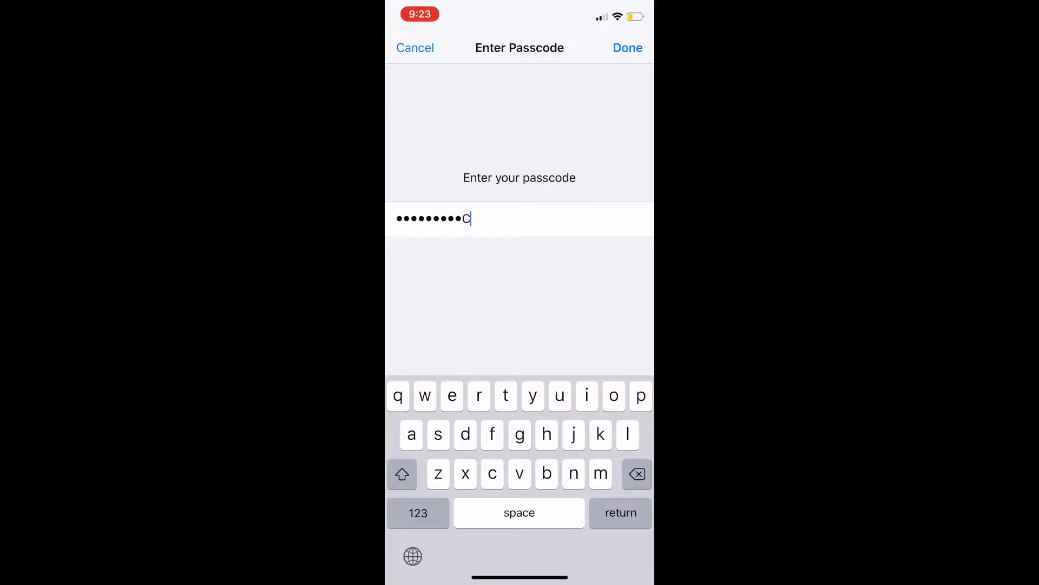
click(627, 47)
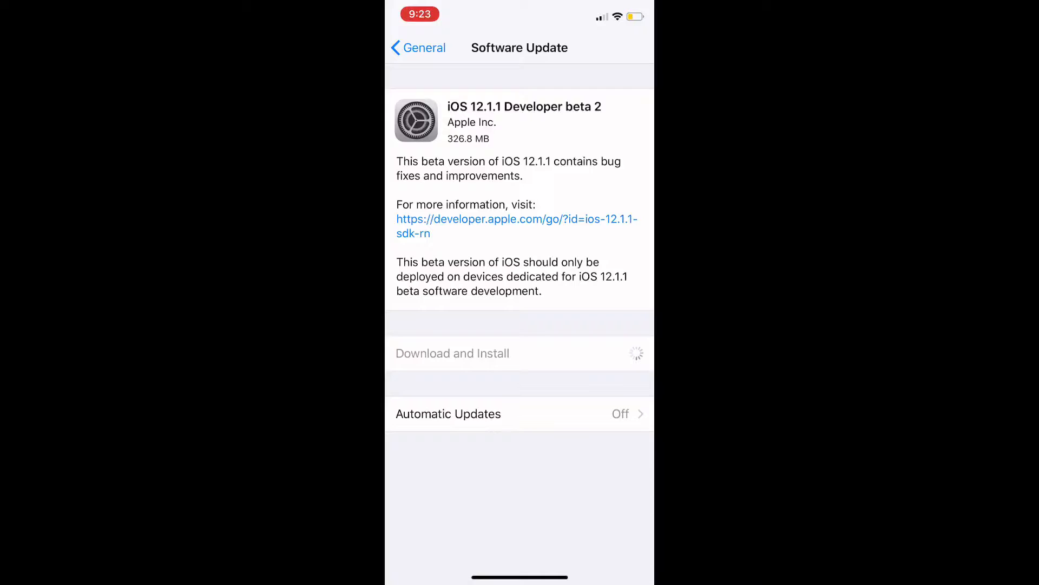
- Agree to continue so the update downloads, installs and reboots to the home screen
click(453, 353)
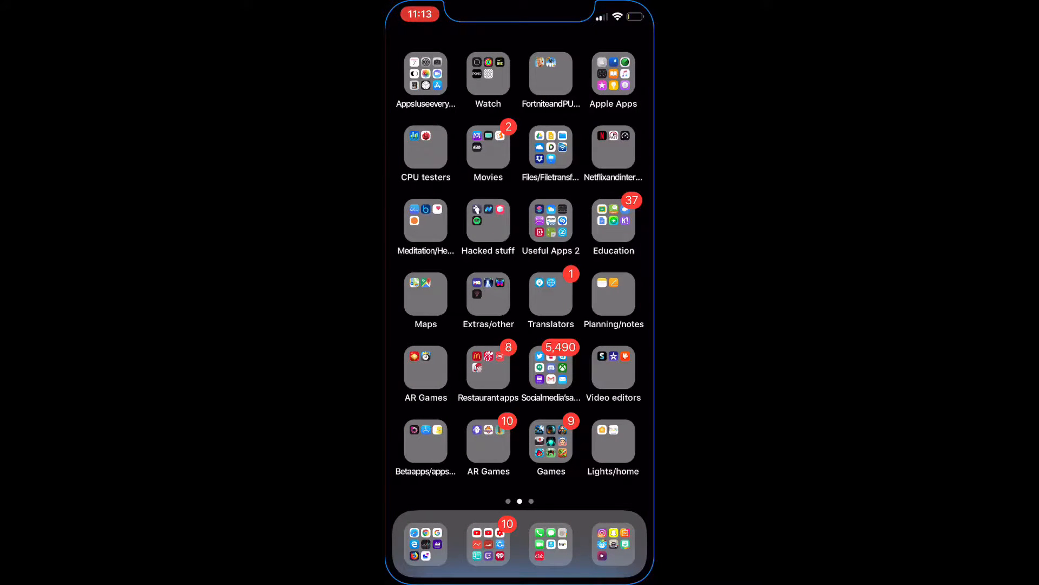
- Check About under General shows version 12.1.1 (16C5043b), then return to General
click(426, 75)
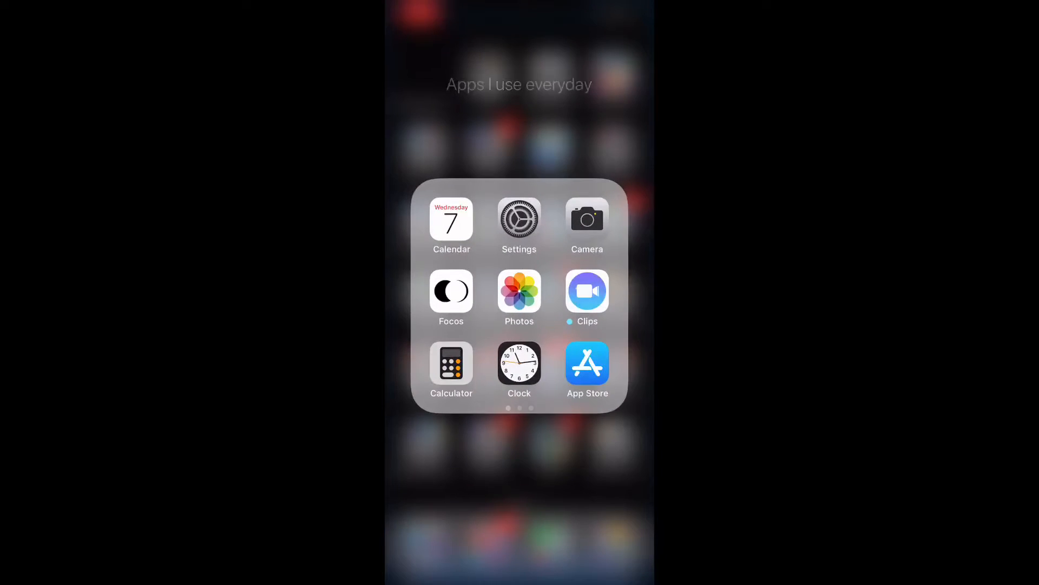
click(519, 219)
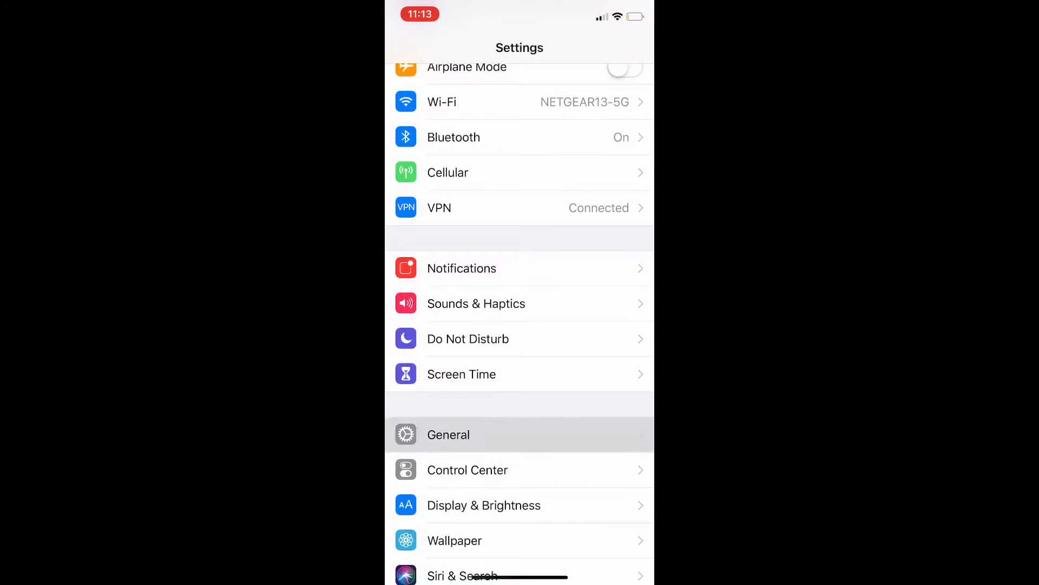
click(448, 434)
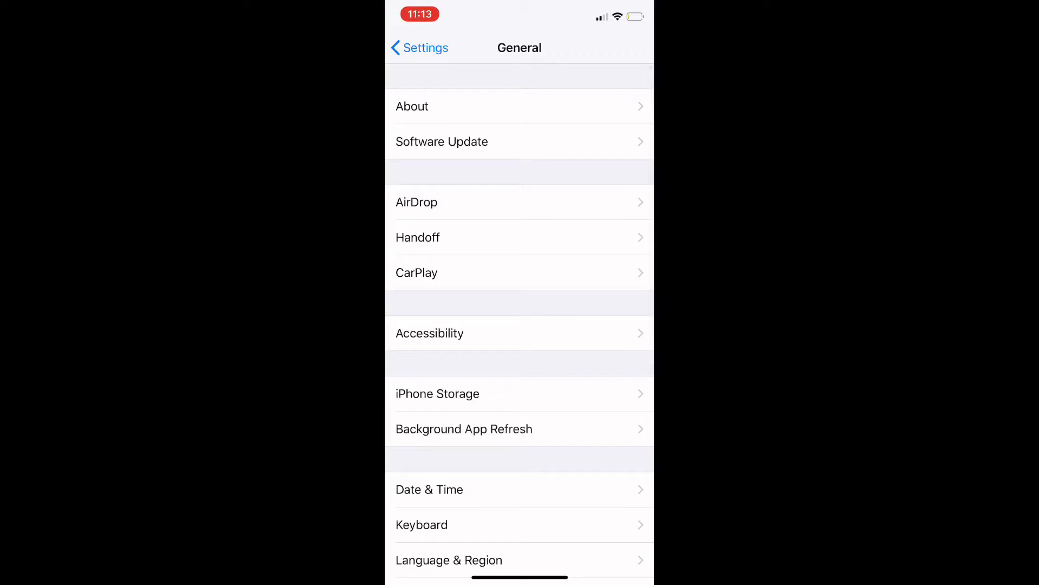
click(413, 106)
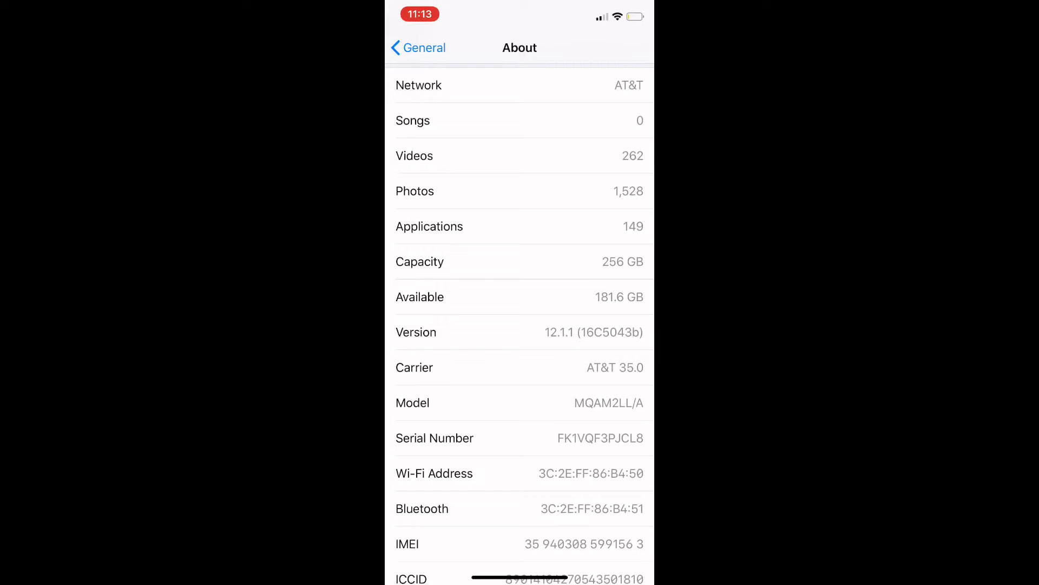
click(418, 47)
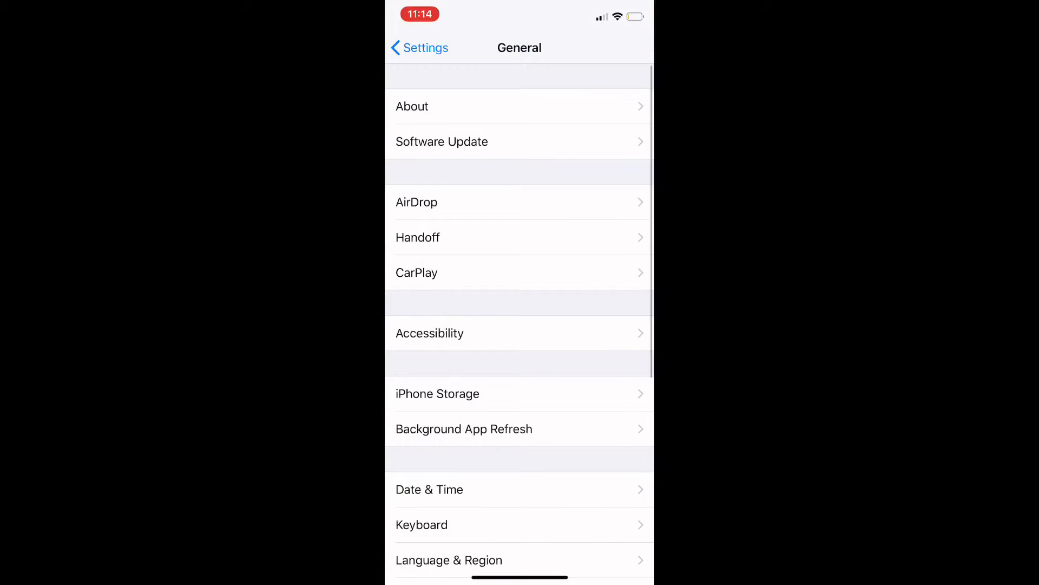